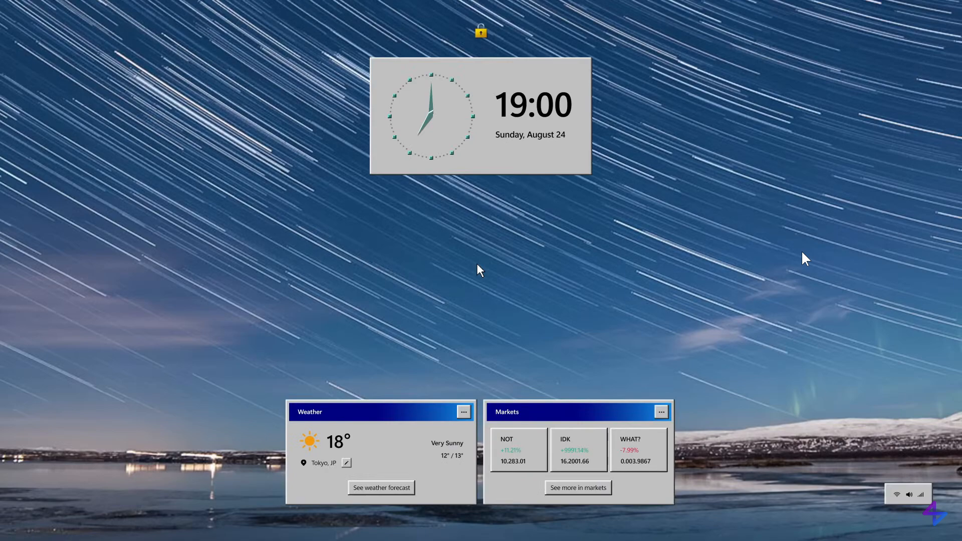
mouse_move(572, 103)
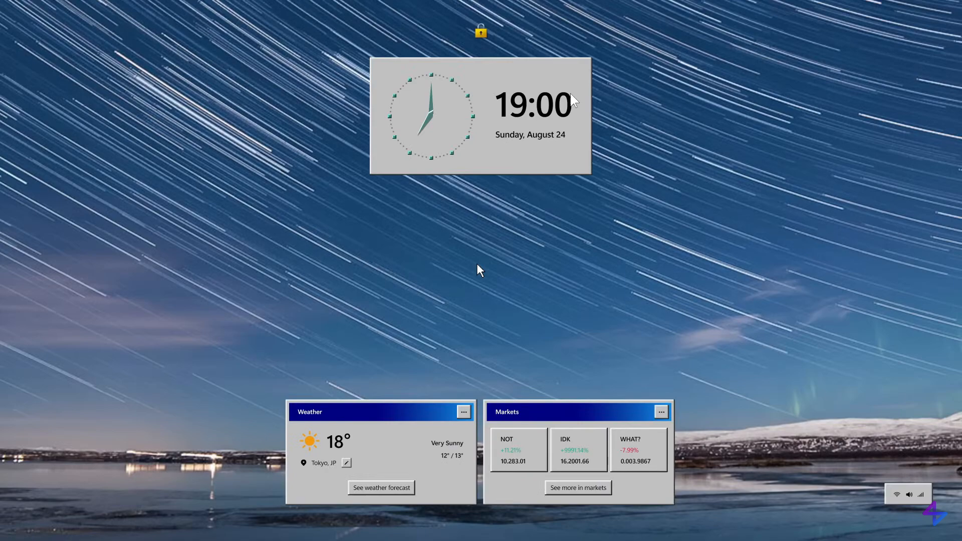
mouse_move(821, 326)
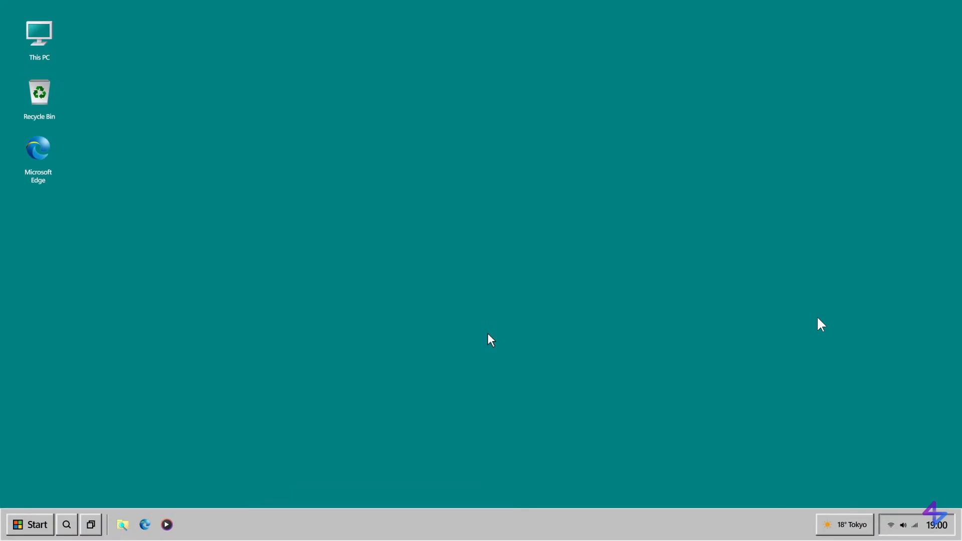
mouse_move(788, 460)
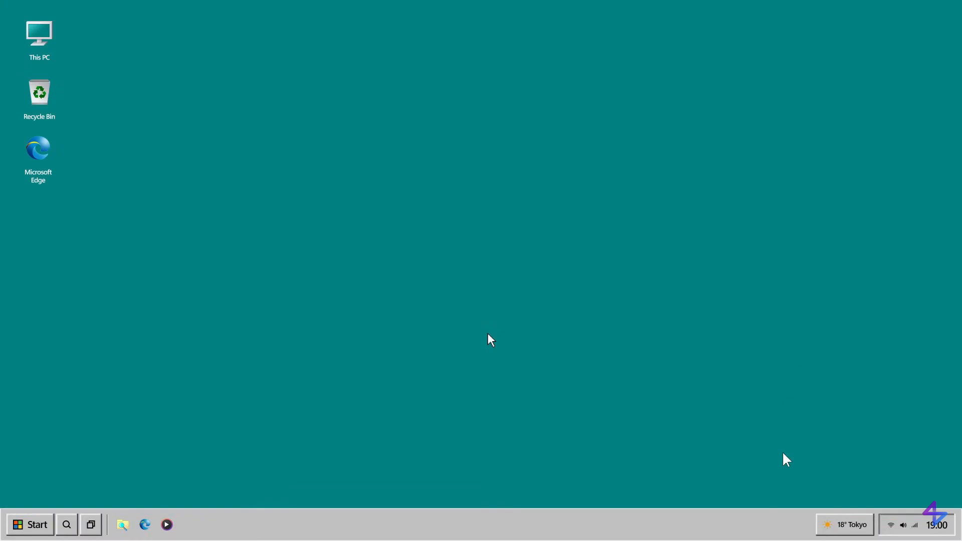
mouse_move(814, 537)
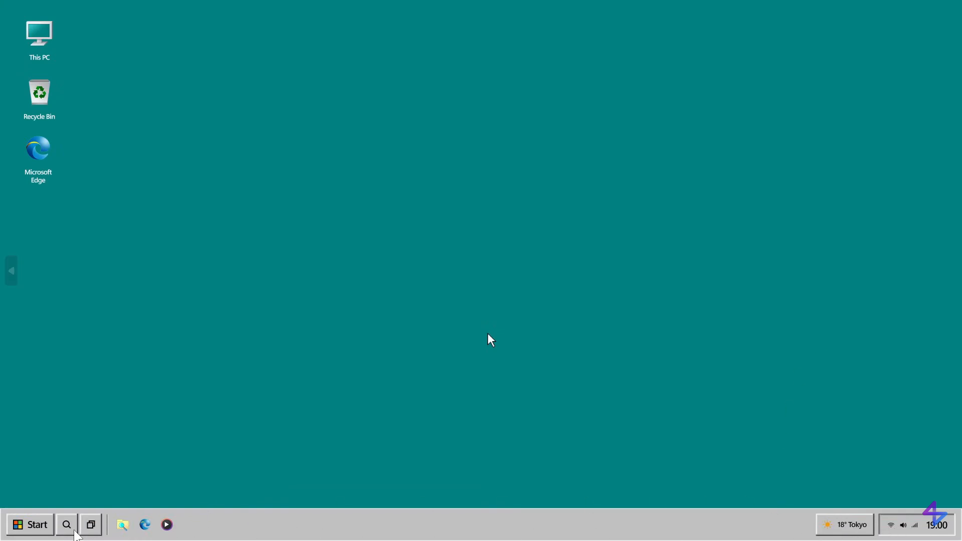
mouse_move(599, 393)
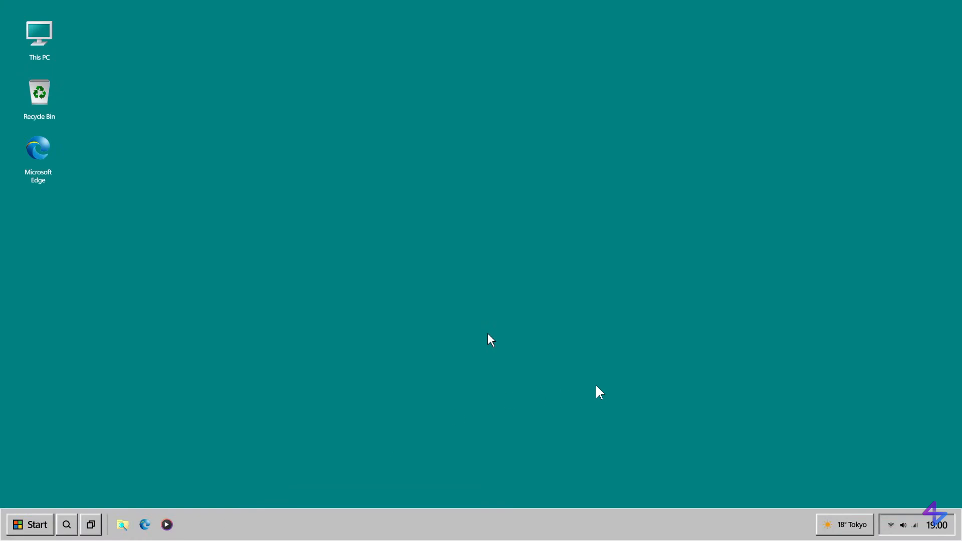
Open the Start menu with pinned Edge, Paint, Mail, Settings, Calendar and Notepad.
click(30, 525)
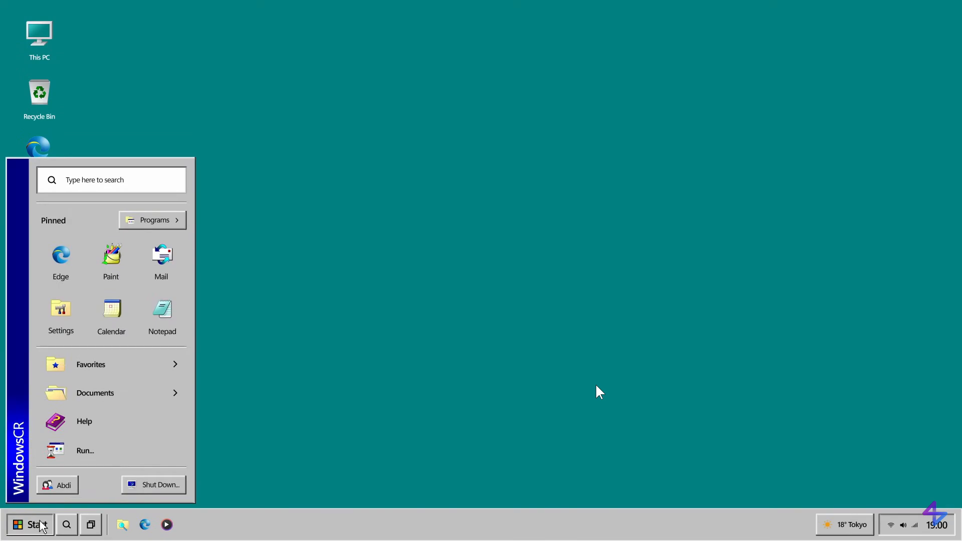
Open Files on This PC, then bring up the Settings home page.
click(152, 219)
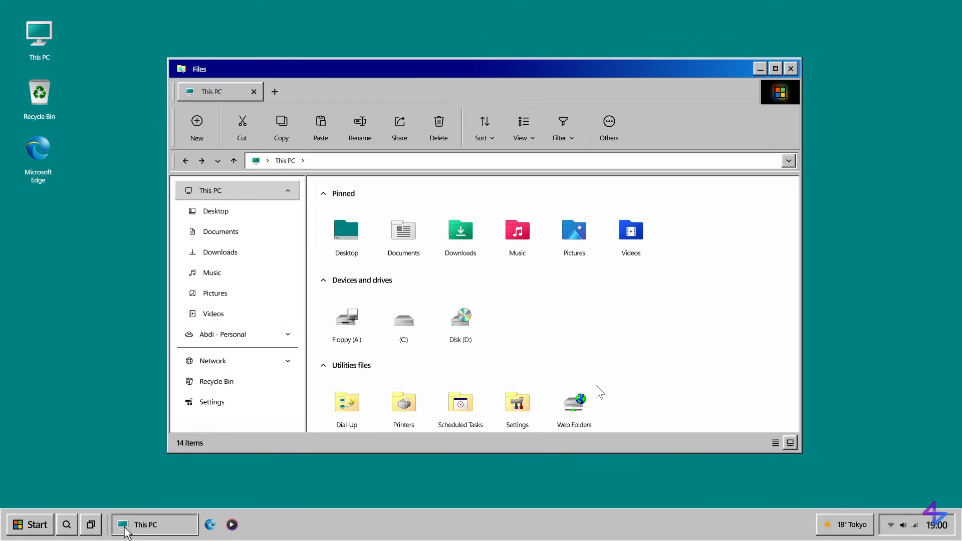
mouse_move(721, 247)
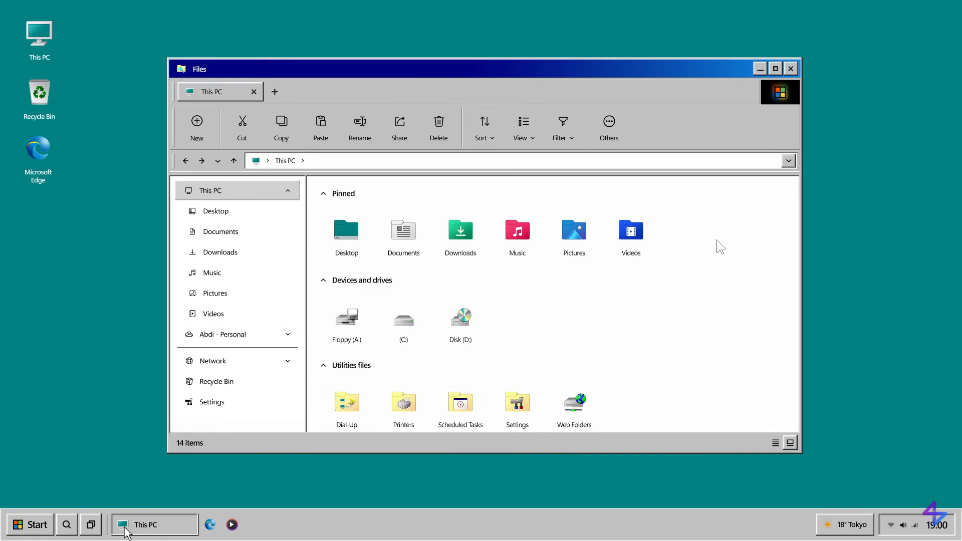
mouse_move(542, 244)
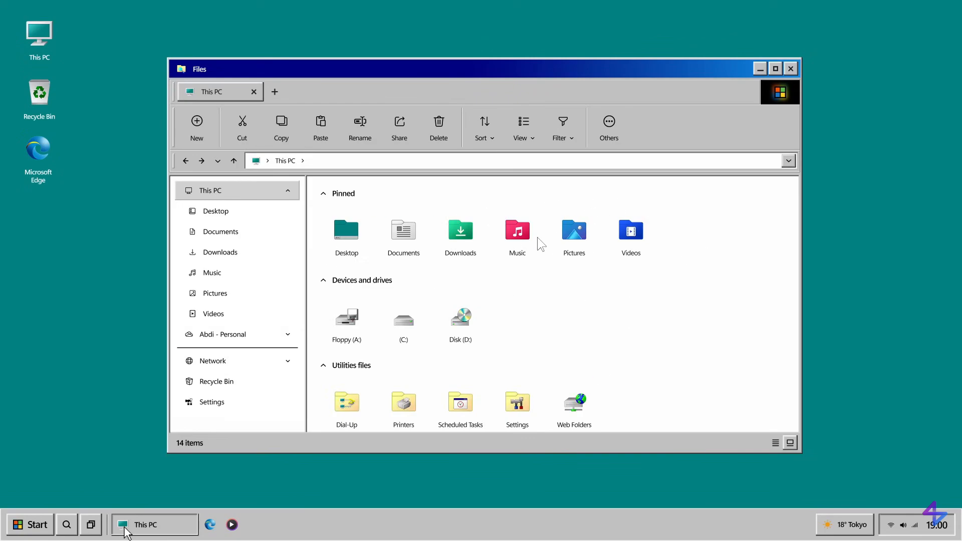
mouse_move(710, 218)
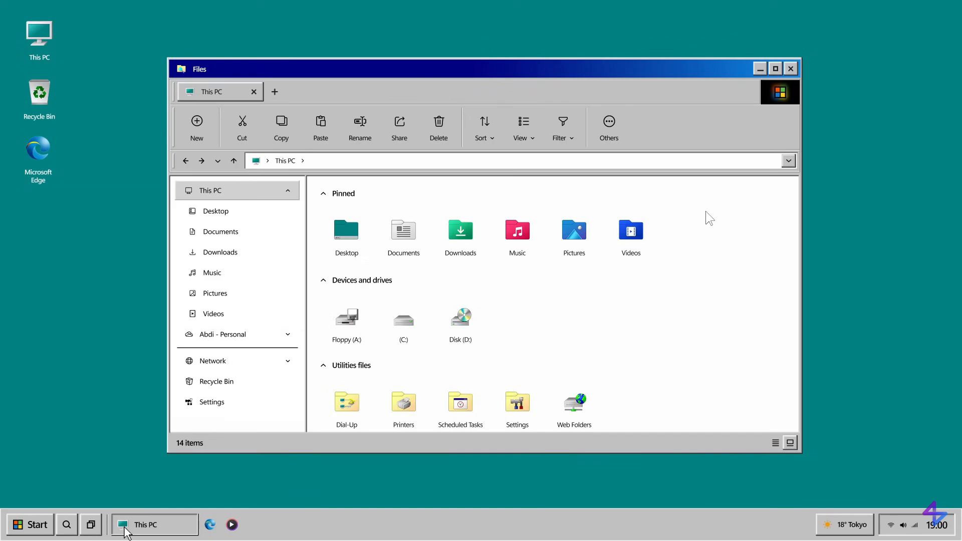
click(211, 402)
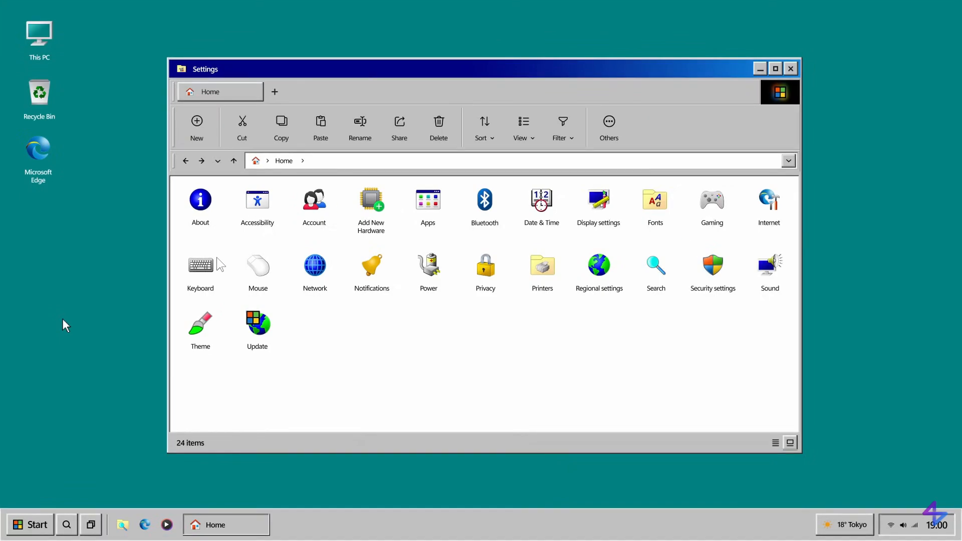
mouse_move(650, 323)
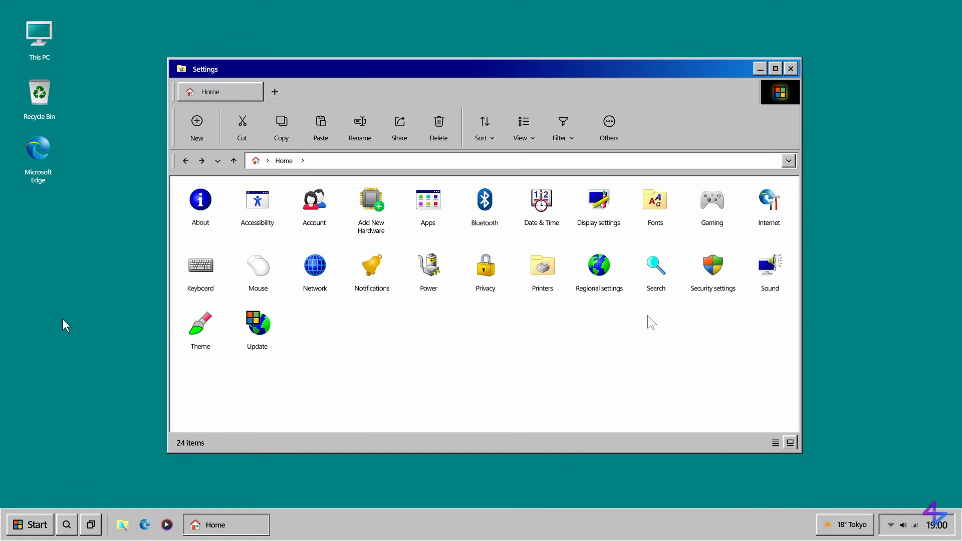
Open About in Settings to view Windows Classic Pro edition and 32 GB RAM specs.
double_click(199, 199)
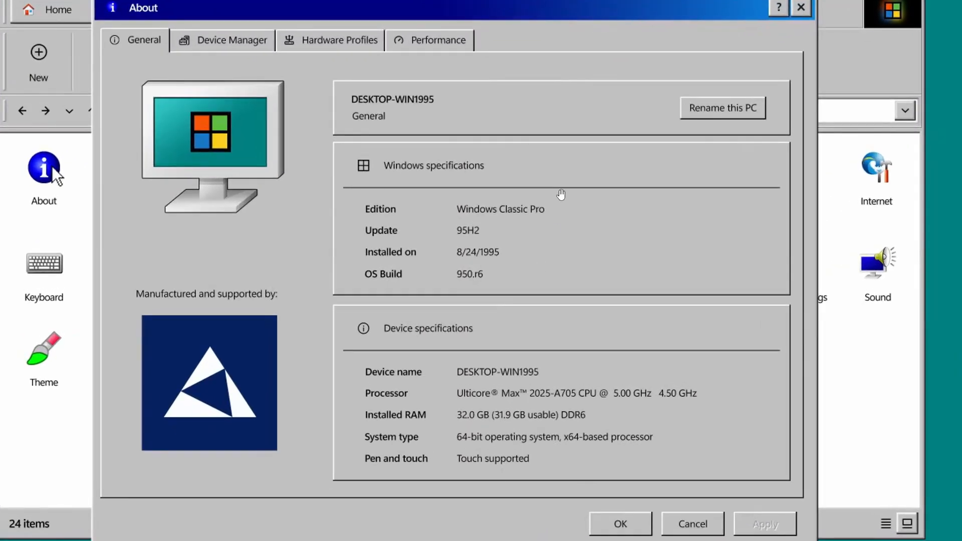
mouse_move(583, 448)
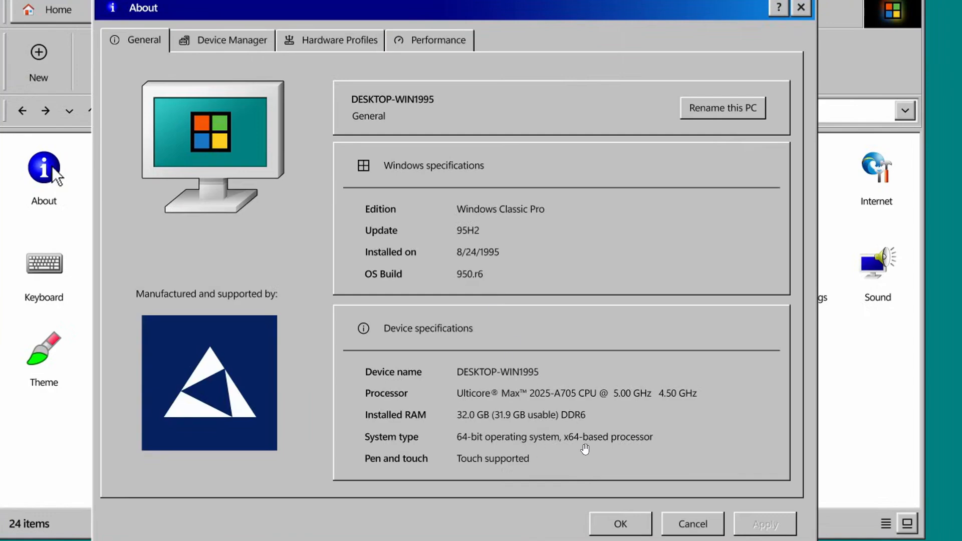
mouse_move(594, 446)
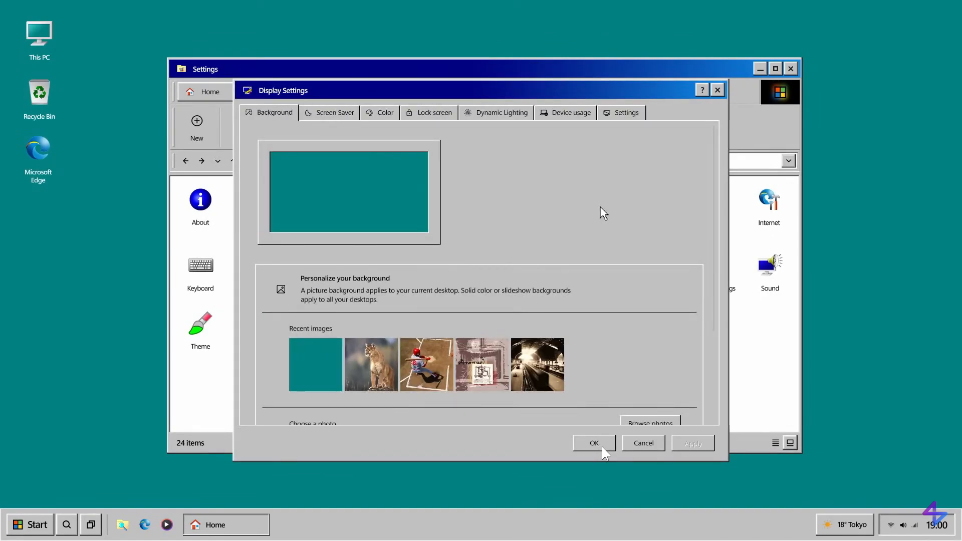
mouse_move(630, 323)
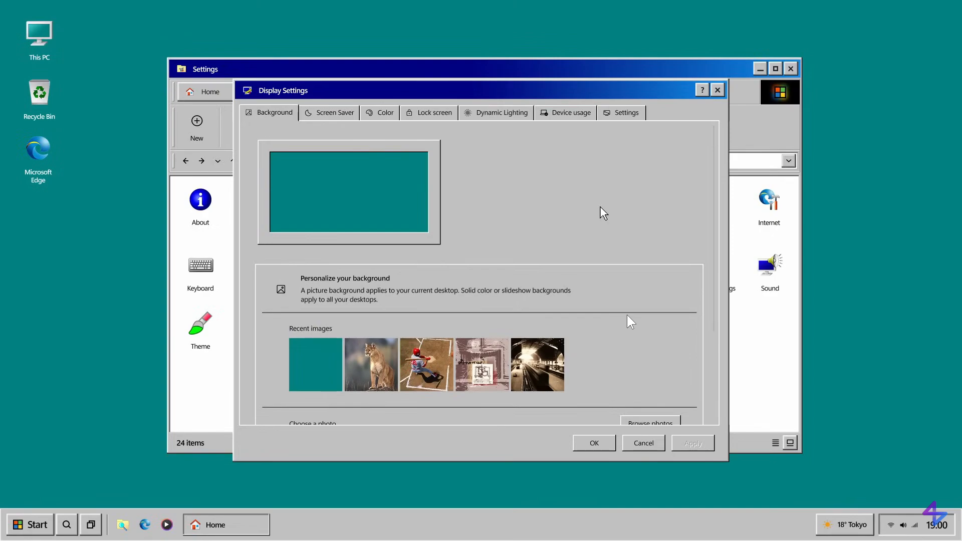
Check the screen saver options, then set the cougar photo as the desktop background.
click(334, 112)
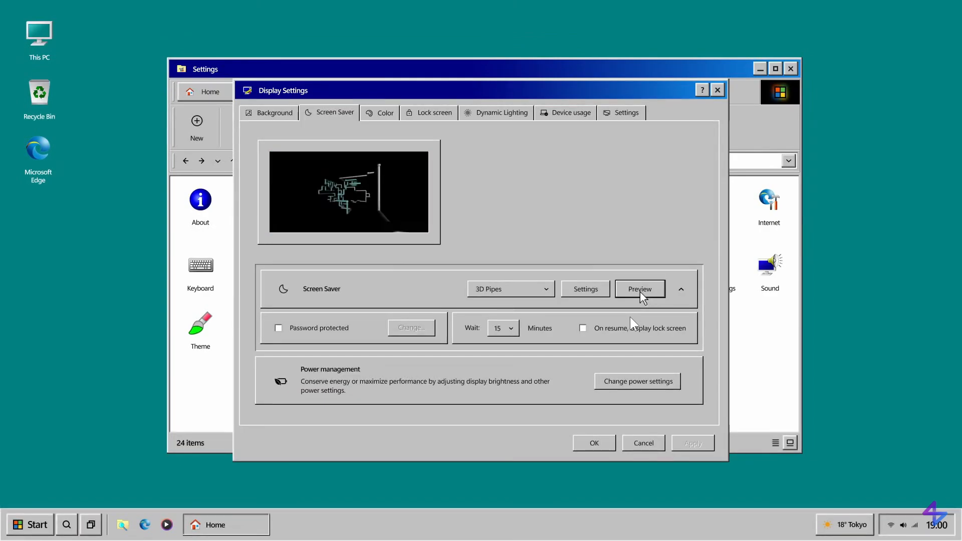
click(273, 112)
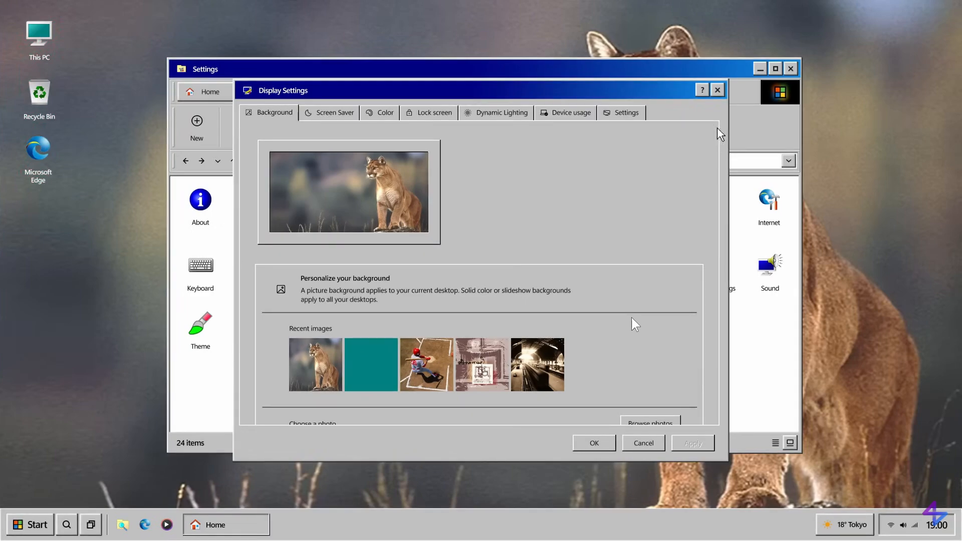
click(200, 326)
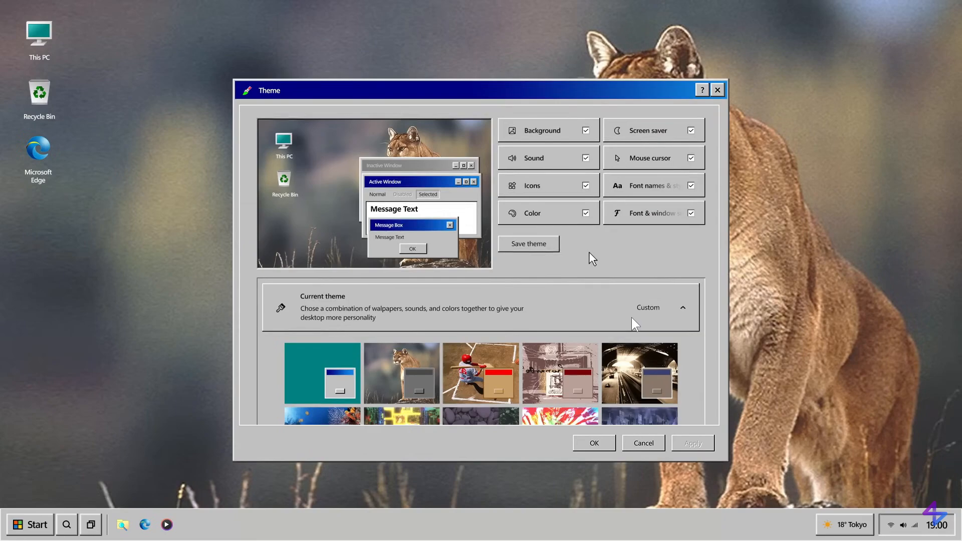
mouse_move(608, 248)
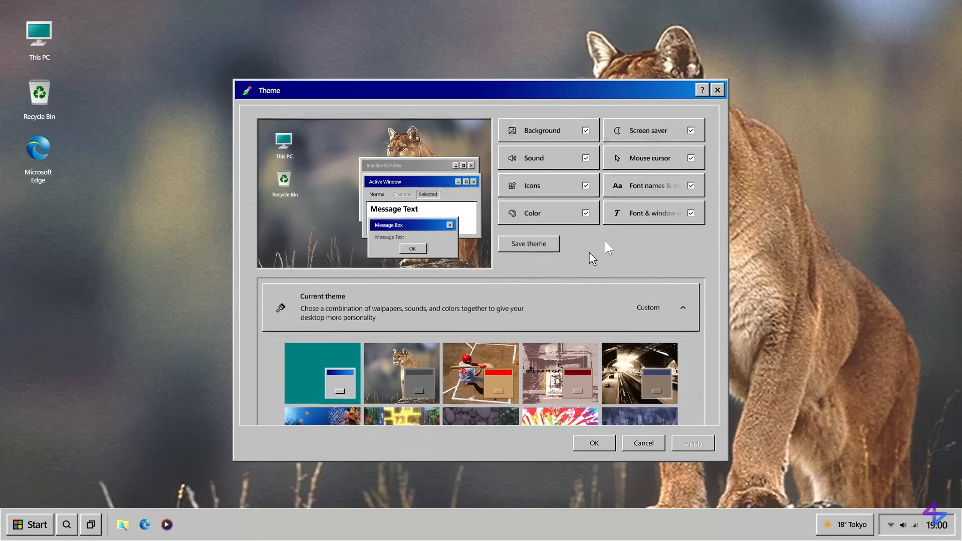
mouse_move(648, 252)
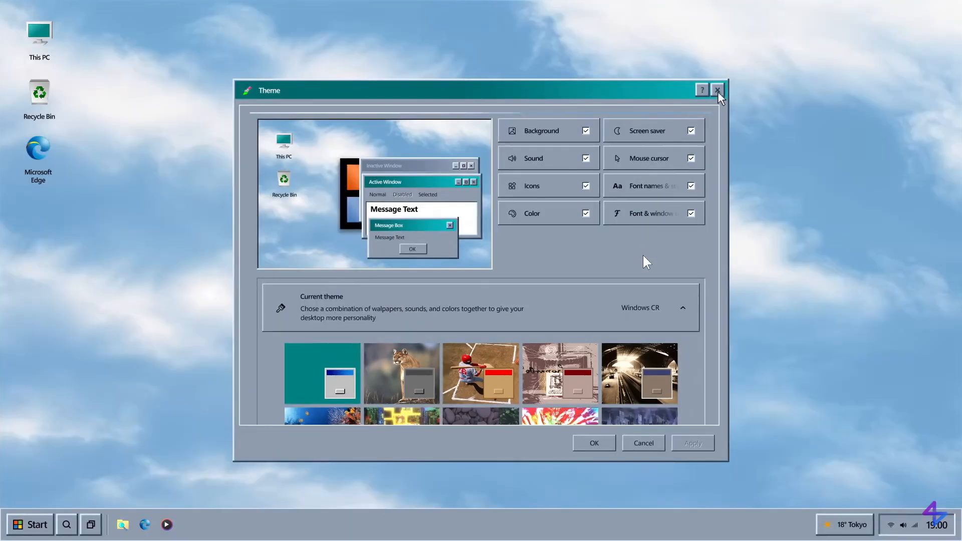
Apply the Windows CR theme with cloudy sky wallpaper and close the Theme dialog.
click(717, 90)
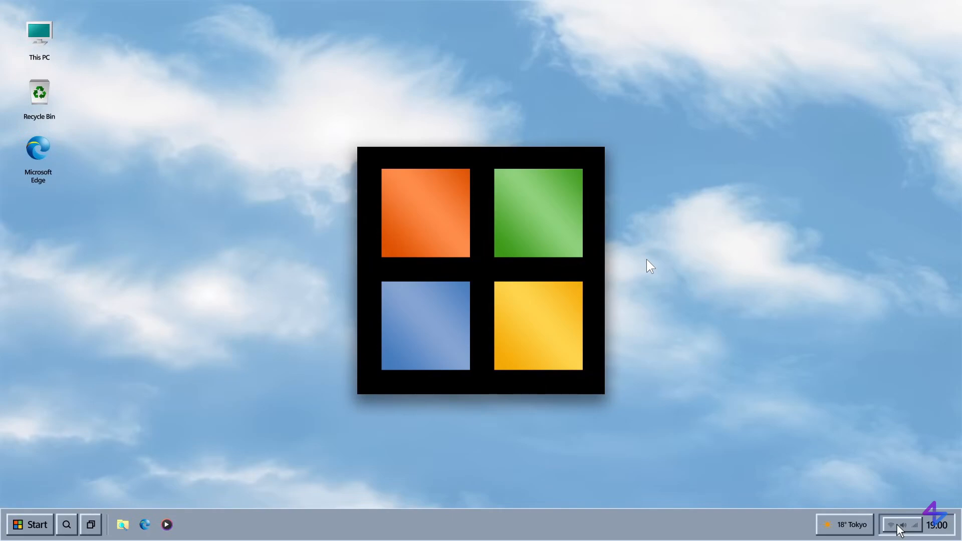
mouse_move(650, 265)
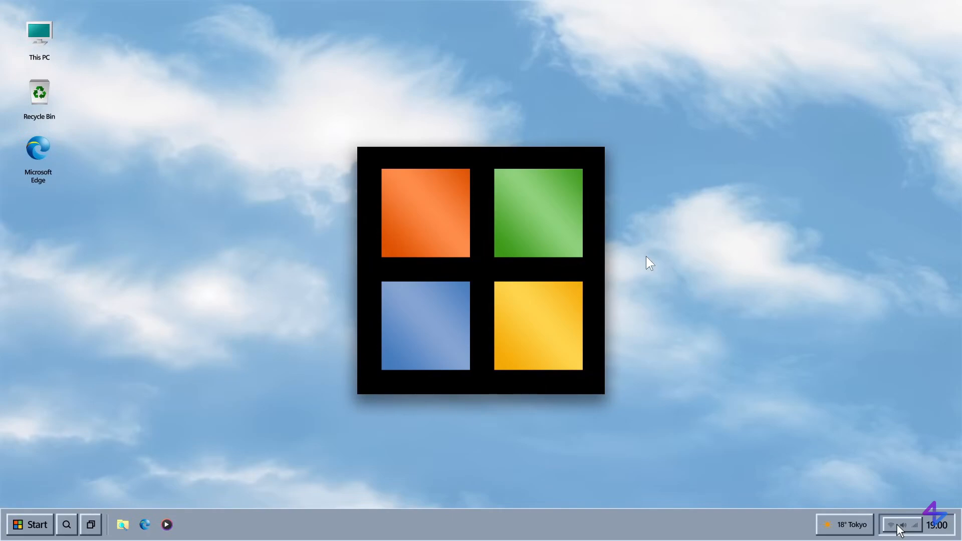
mouse_move(674, 255)
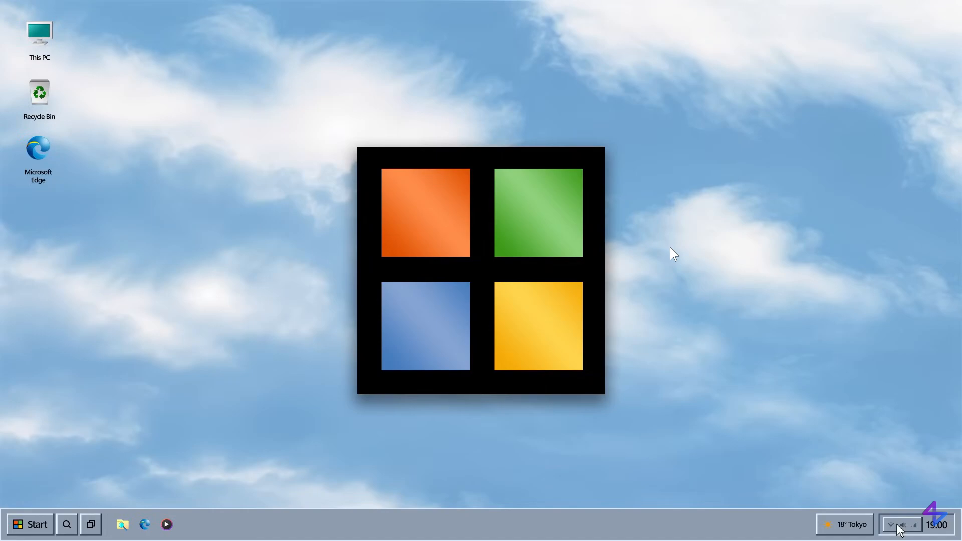
Open Quick settings from the tray, then the About Windows dialog.
click(899, 525)
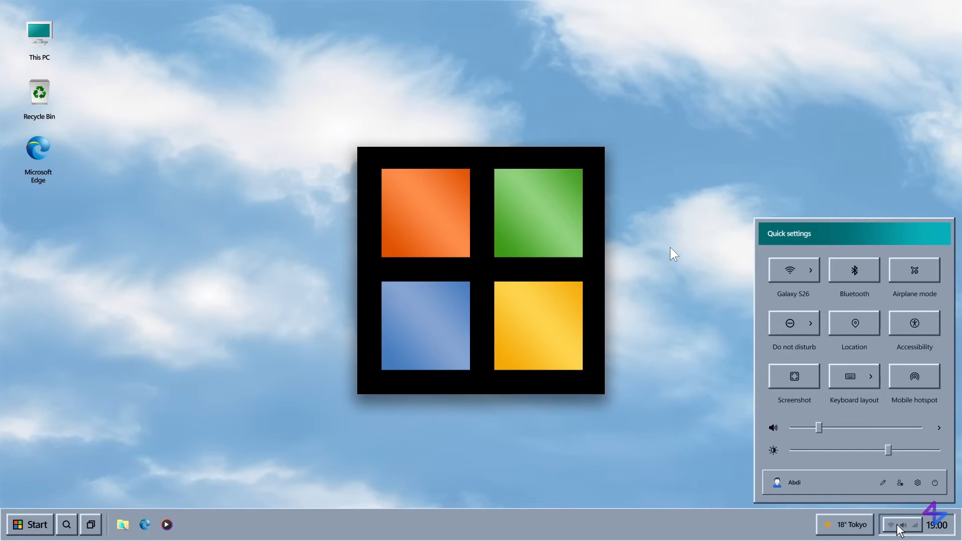
click(90, 525)
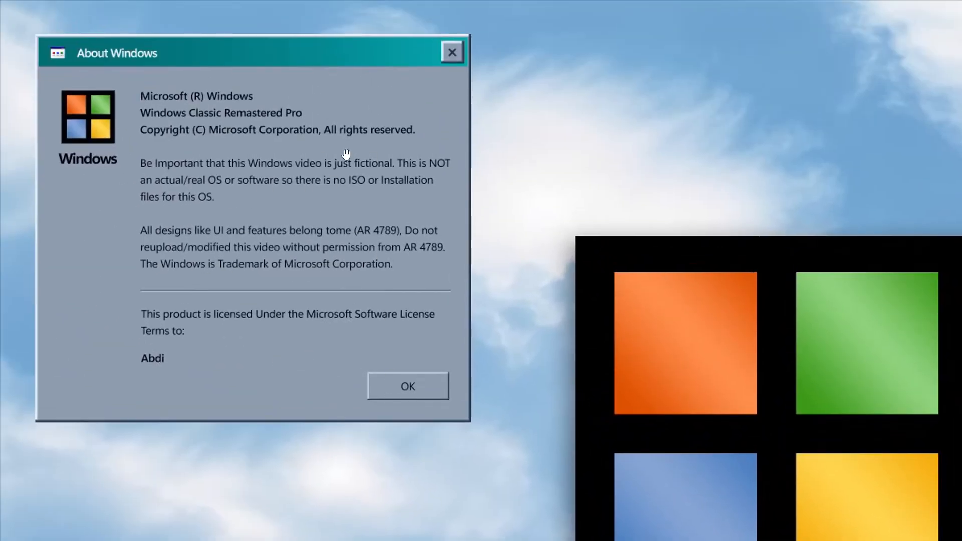
mouse_move(312, 125)
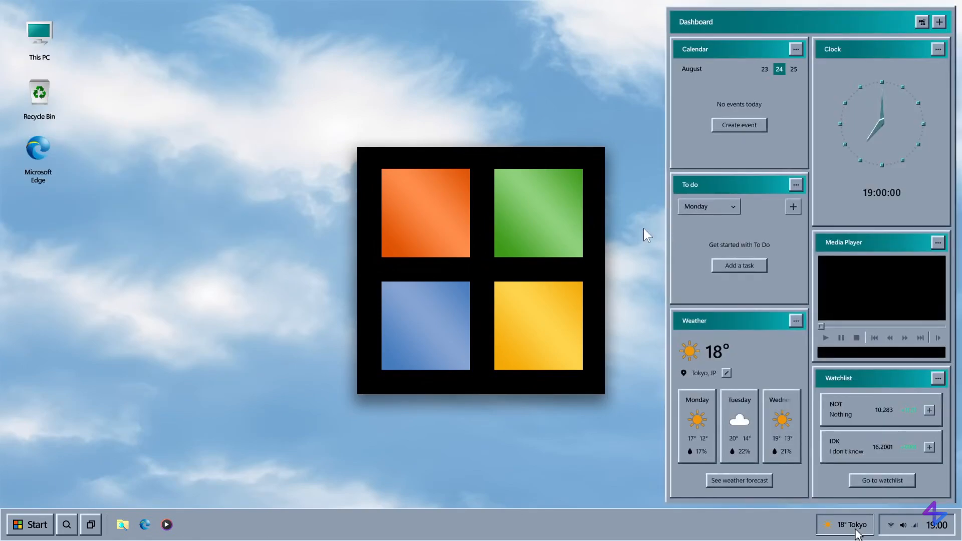
Launch Clippy from Search and ask it 'What is Windows 95?'.
click(65, 525)
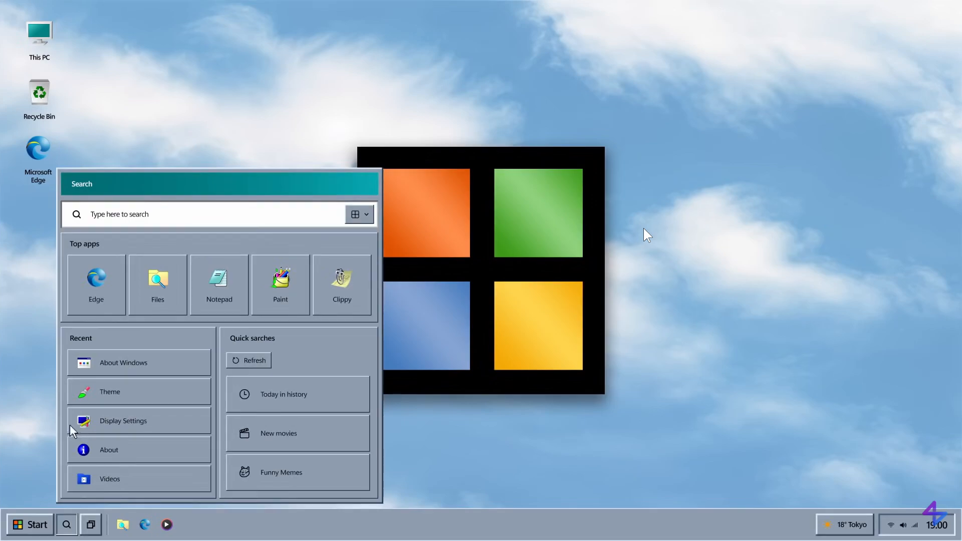
click(341, 282)
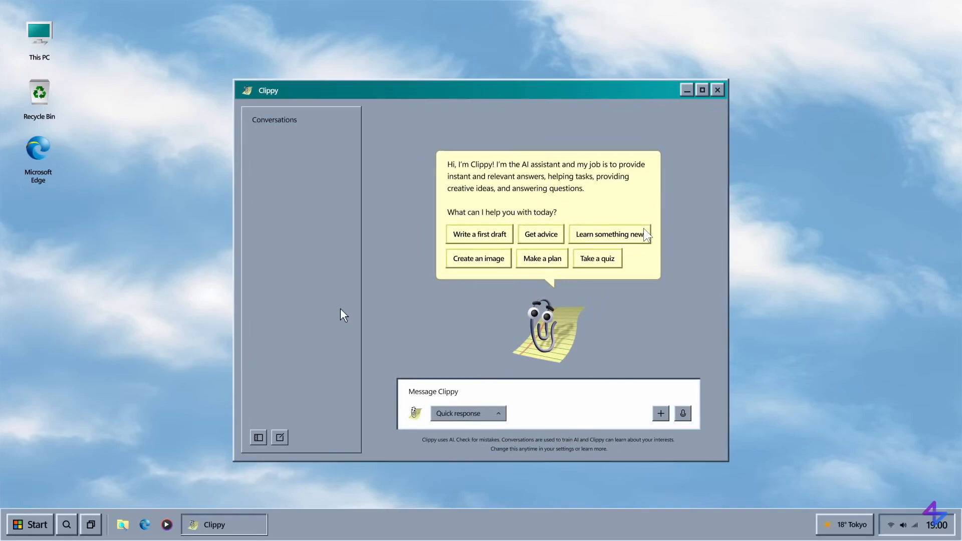
mouse_move(594, 294)
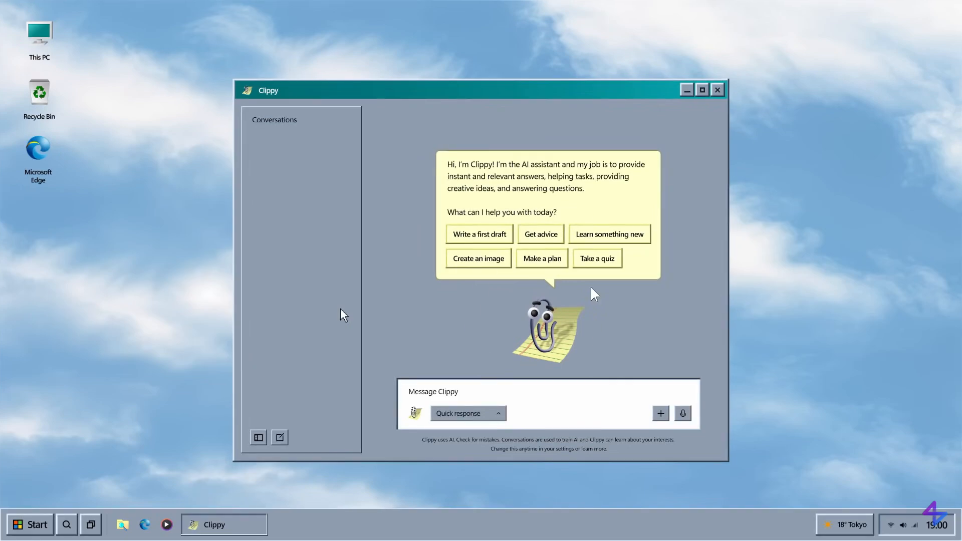
mouse_move(605, 309)
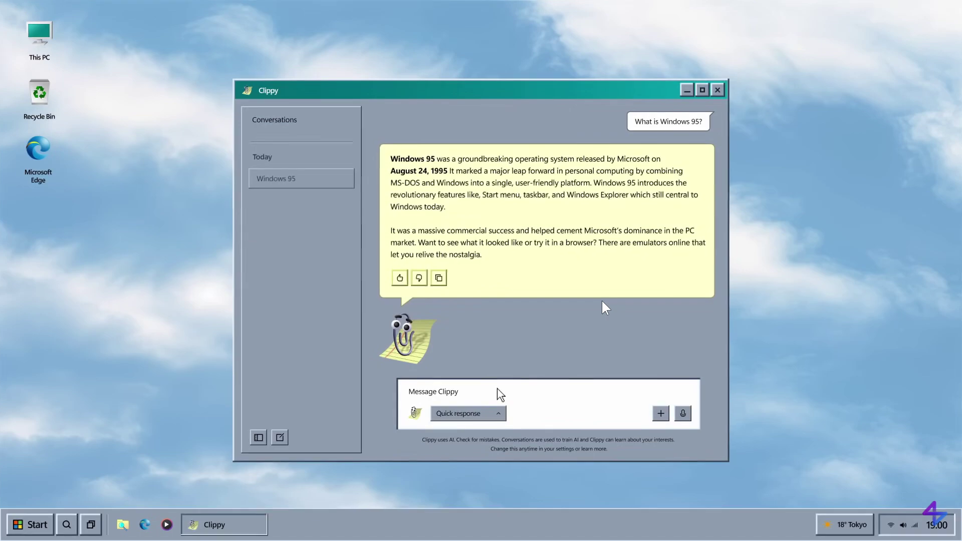
click(702, 90)
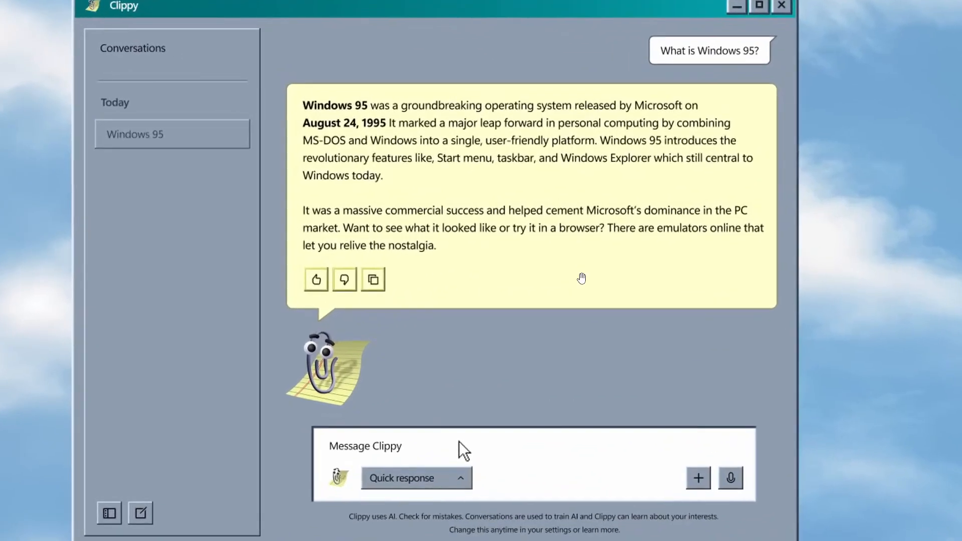
mouse_move(634, 211)
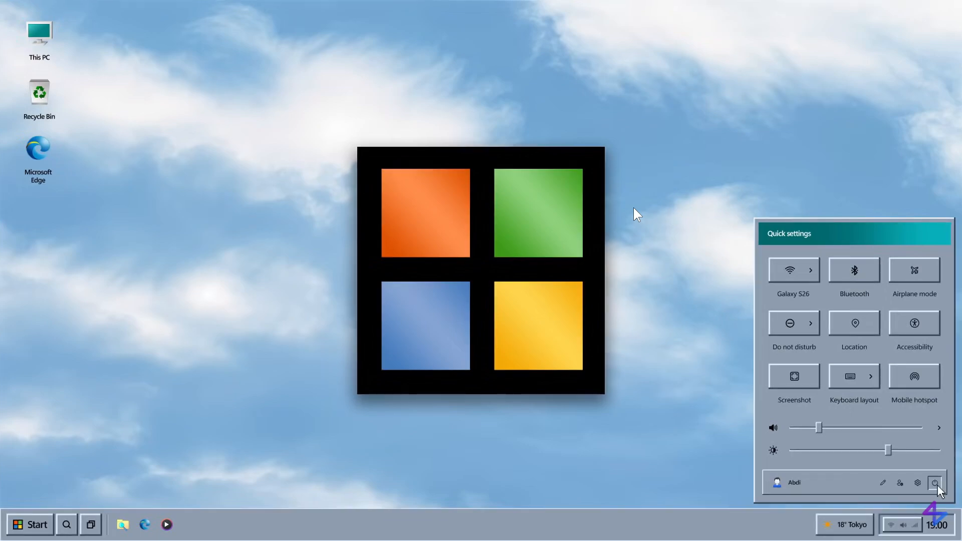
mouse_move(888, 495)
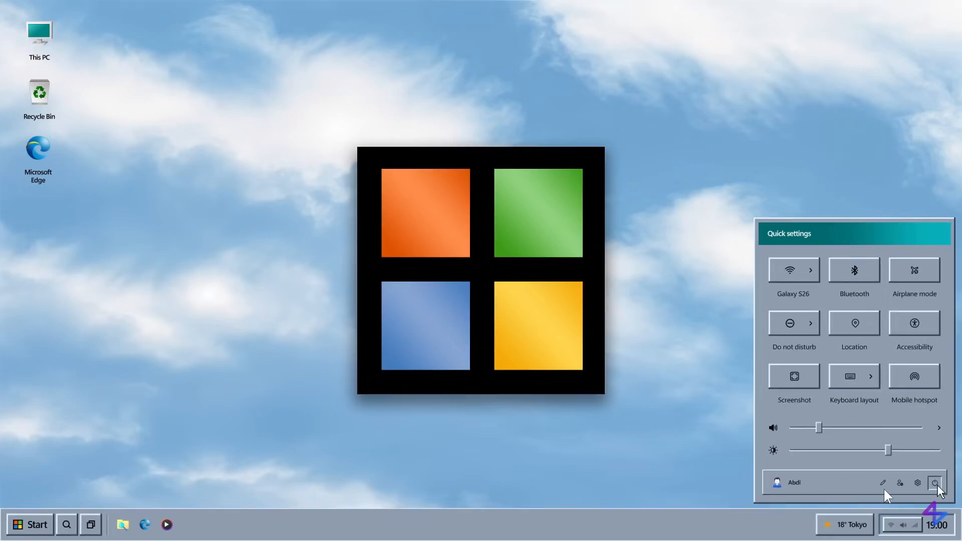
mouse_move(862, 491)
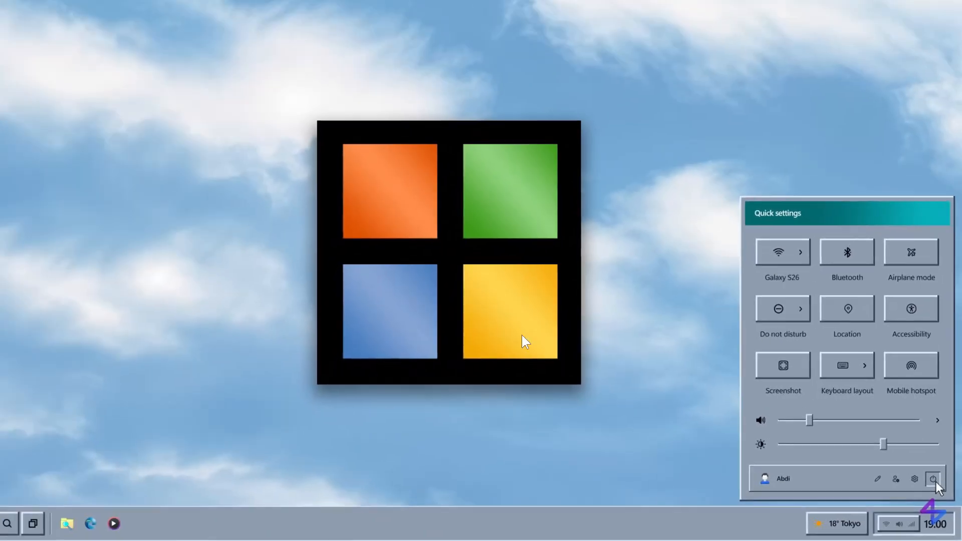
Open the Shut Down Windows dialog offering Sleep, Shut Down and Restart.
click(951, 479)
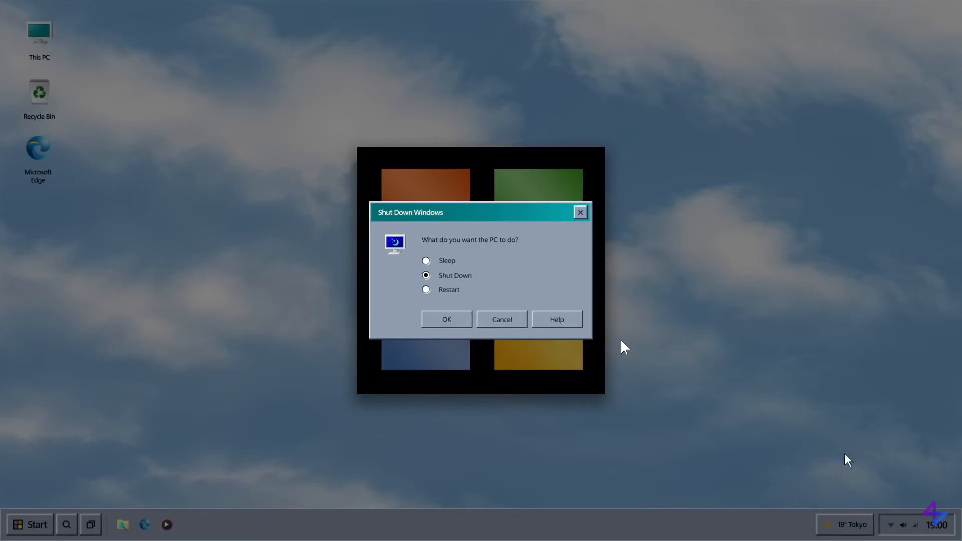
click(446, 319)
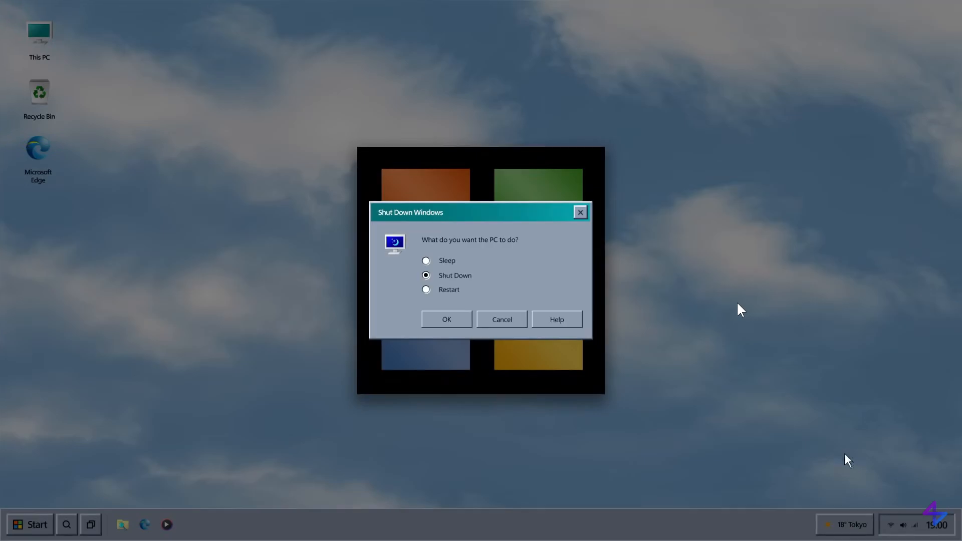
Cancel shutdown, close Clippy, view and dismiss About Windows, then show Task View.
click(902, 525)
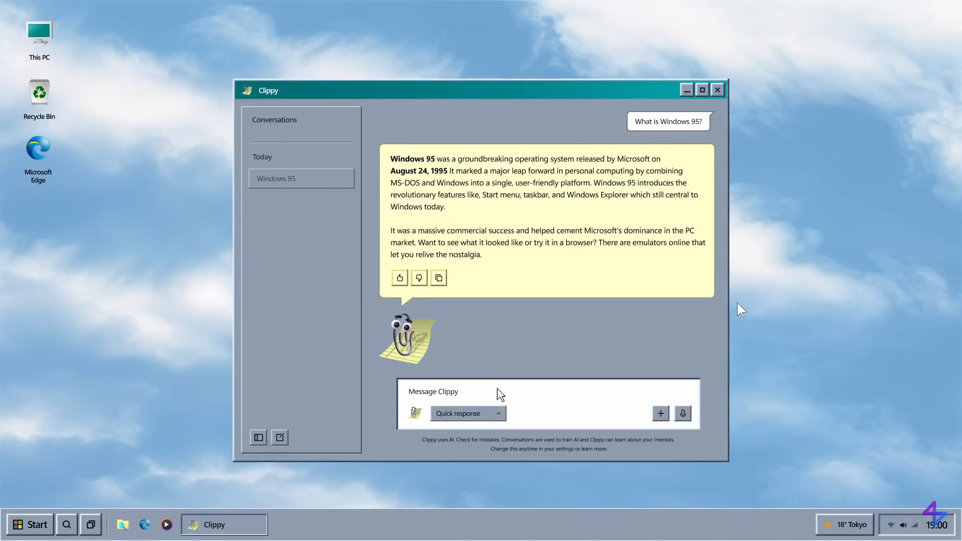
click(279, 437)
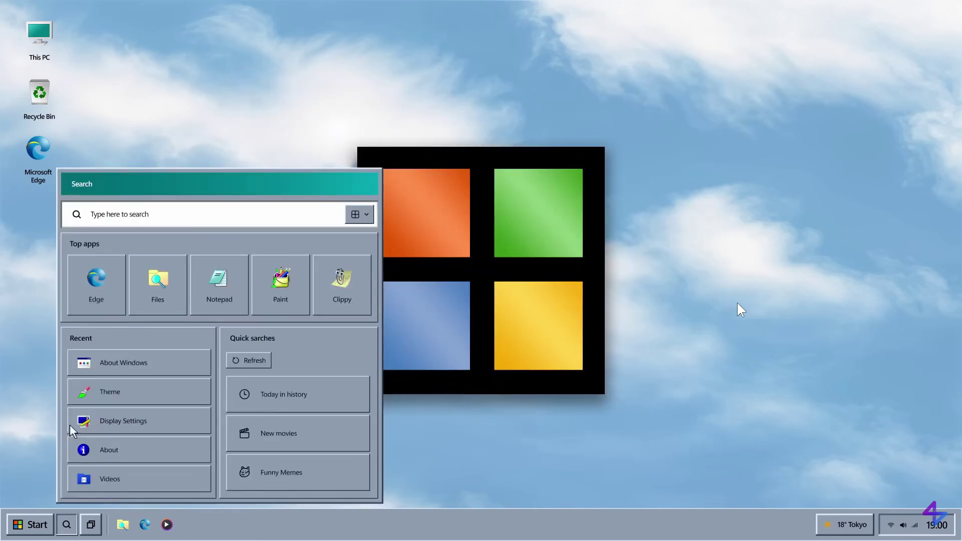
click(852, 525)
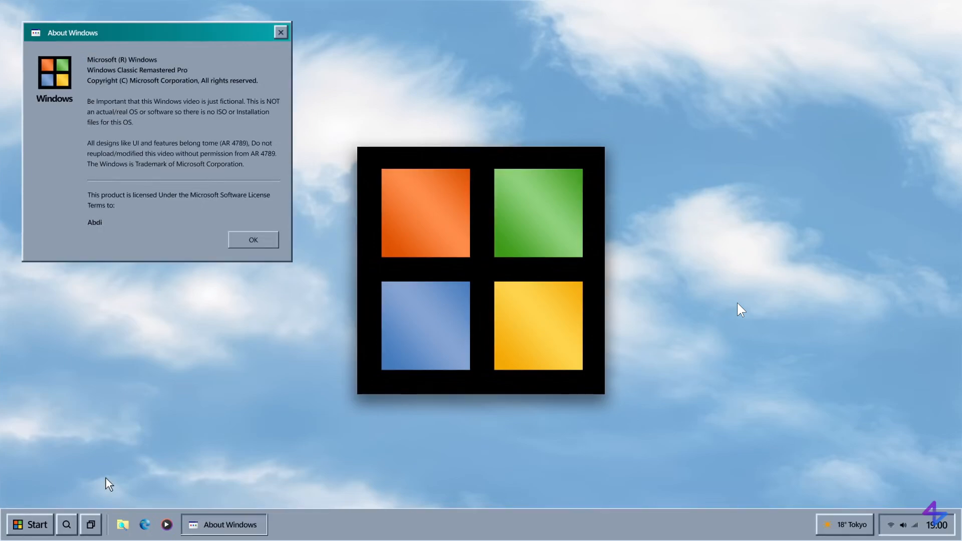
click(90, 525)
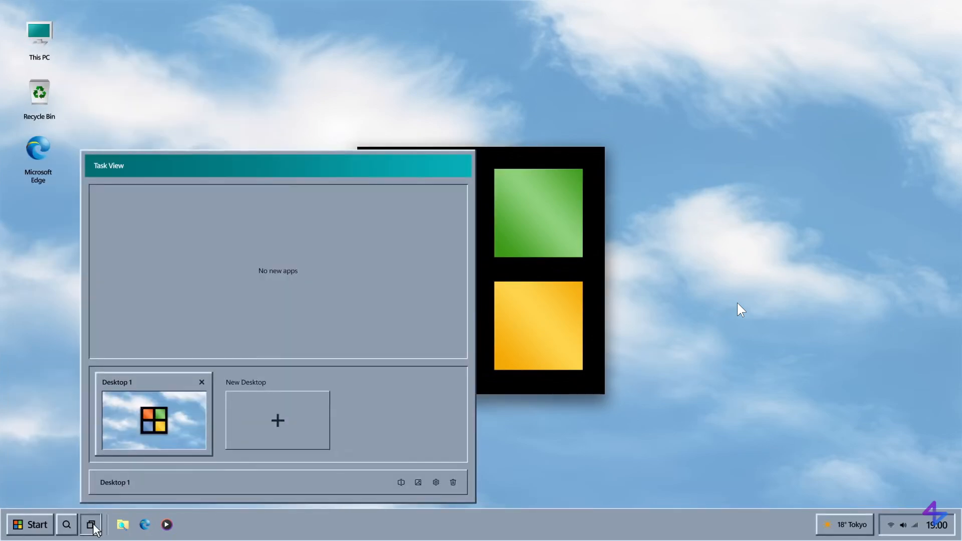
Close Task View and set the cougar photo as background in Display Settings.
click(902, 525)
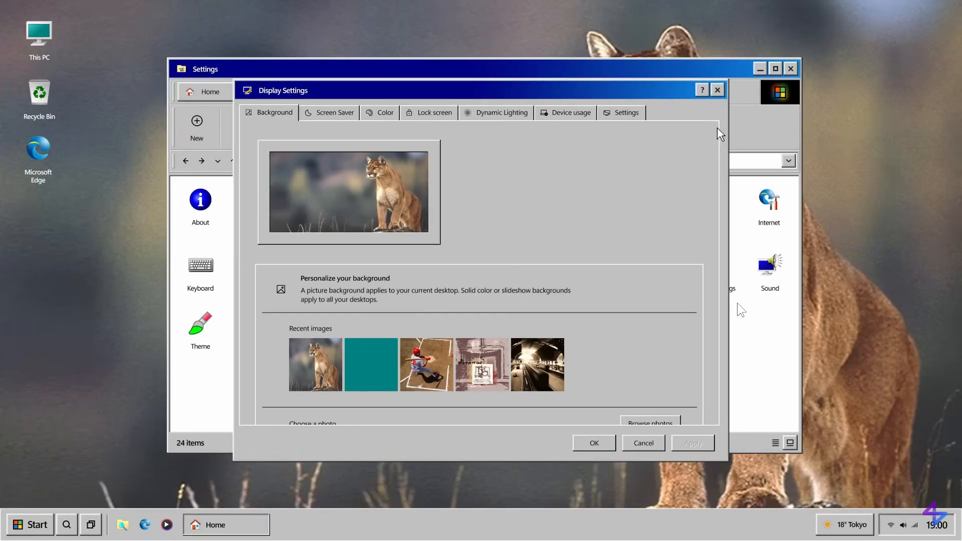
Set a solid teal background, preview 3D Pipes, then close Files and the Start menu.
click(334, 112)
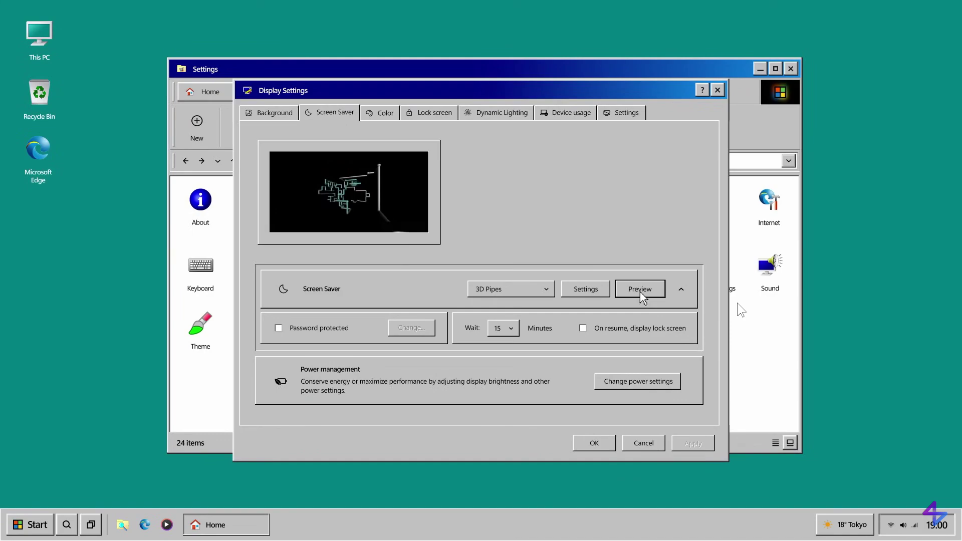
click(200, 203)
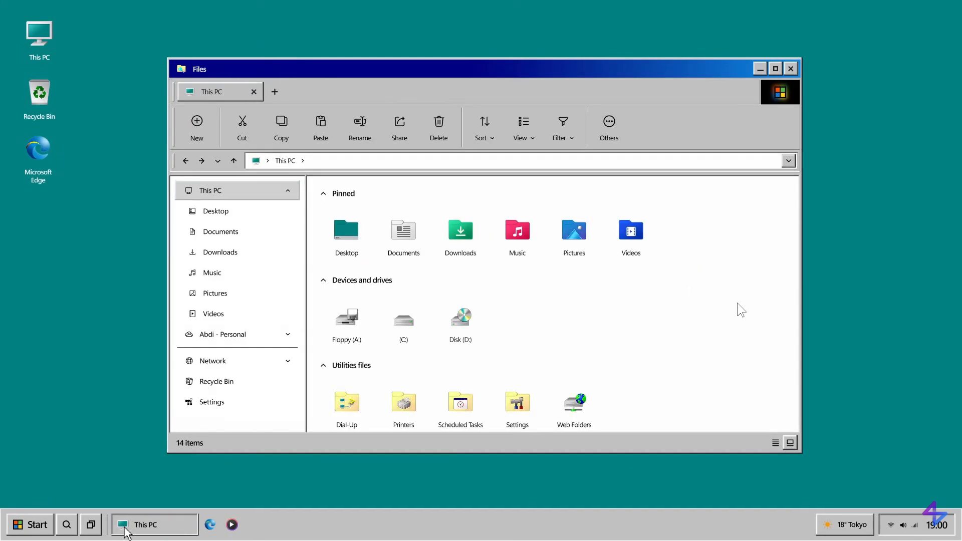
click(30, 525)
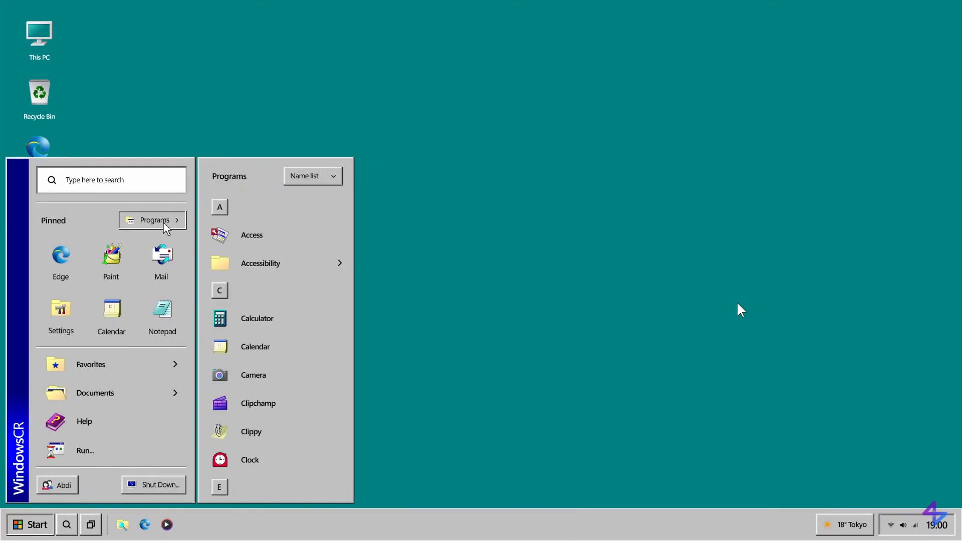
click(152, 219)
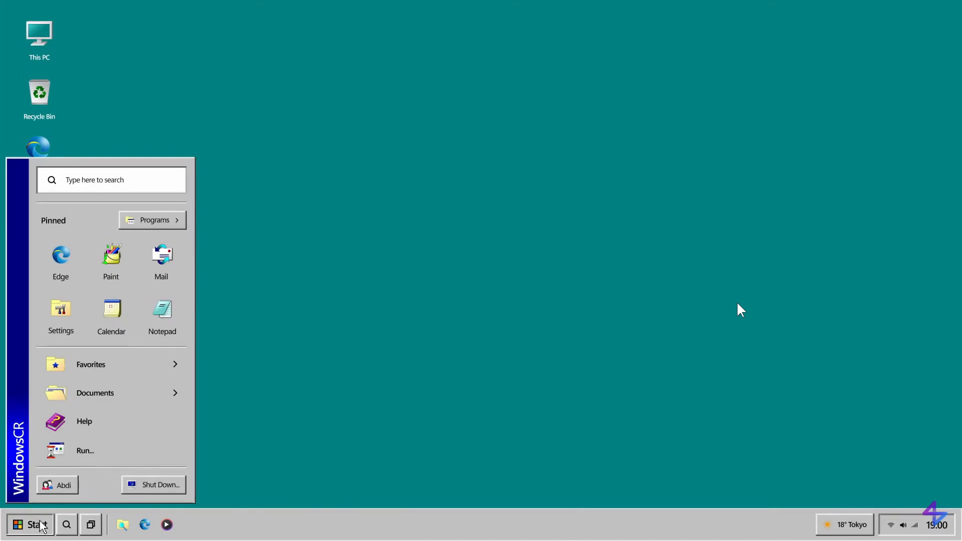
click(490, 339)
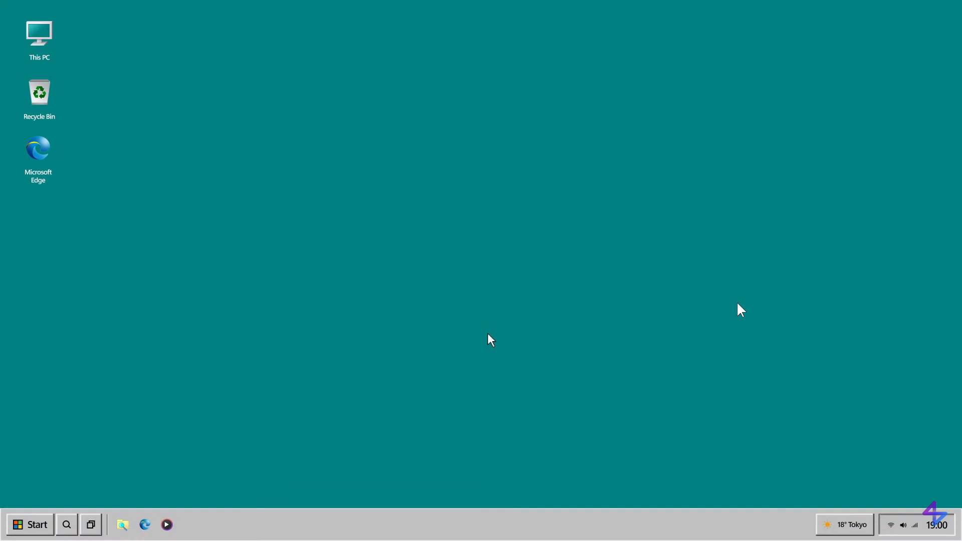